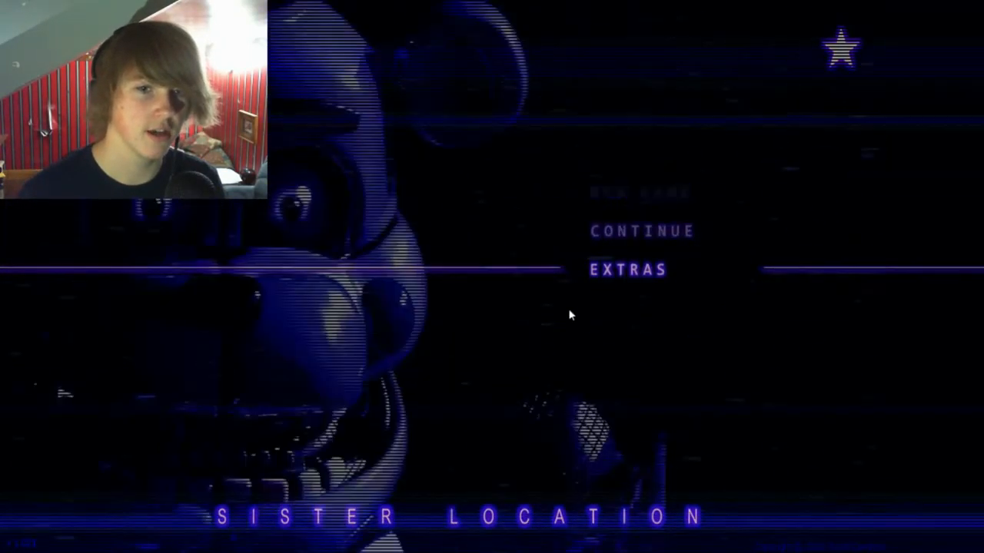
Enter Extras, choose Blueprint, and page through the models past the torso to the full endoskeleton
{"action": "left_click", "coordinate": [627, 269]}
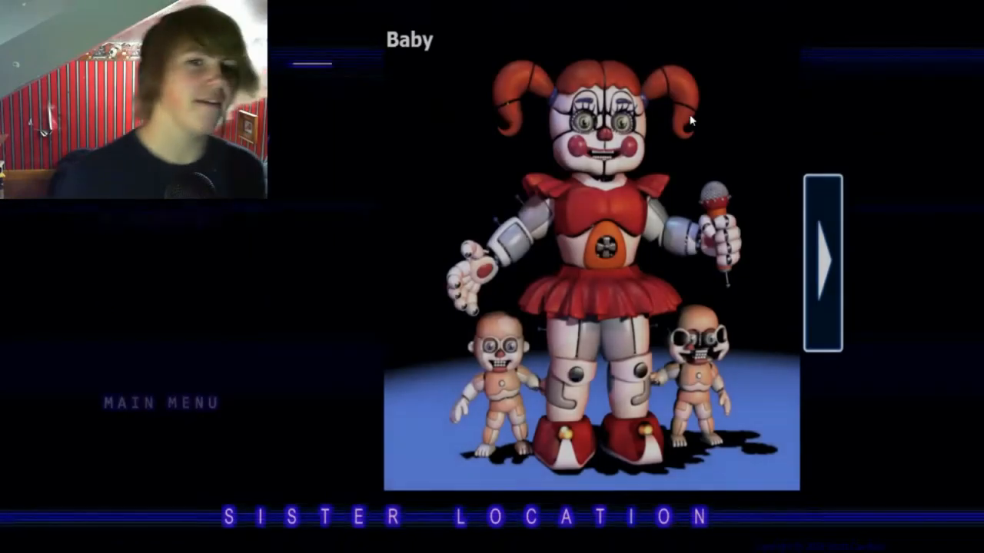
{"action": "left_click", "coordinate": [823, 262]}
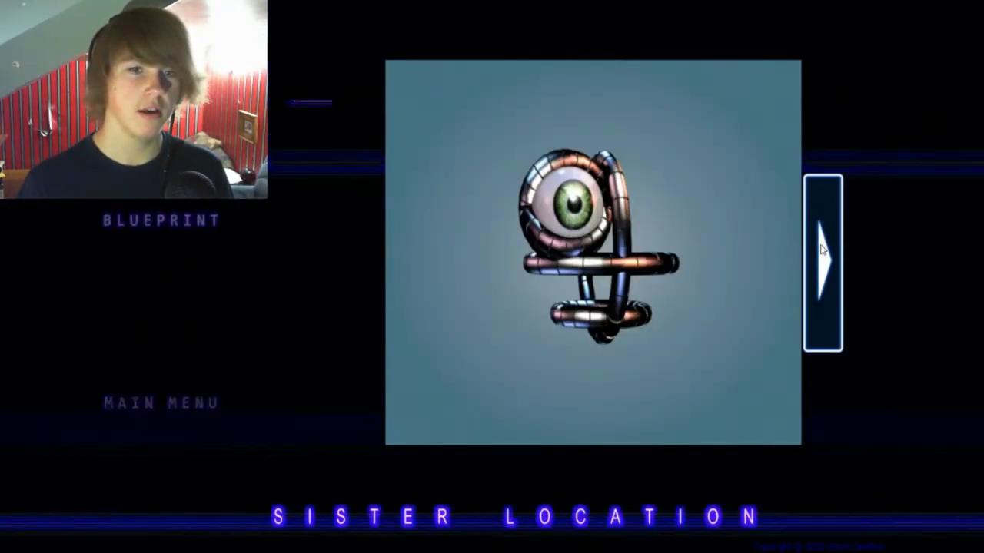
{"action": "left_click", "coordinate": [824, 265]}
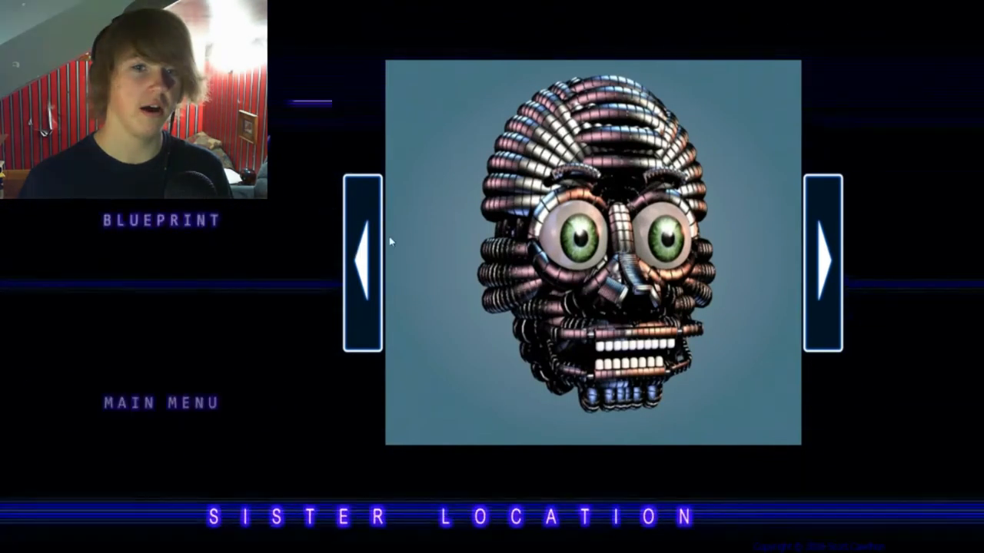
{"action": "left_click", "coordinate": [824, 264]}
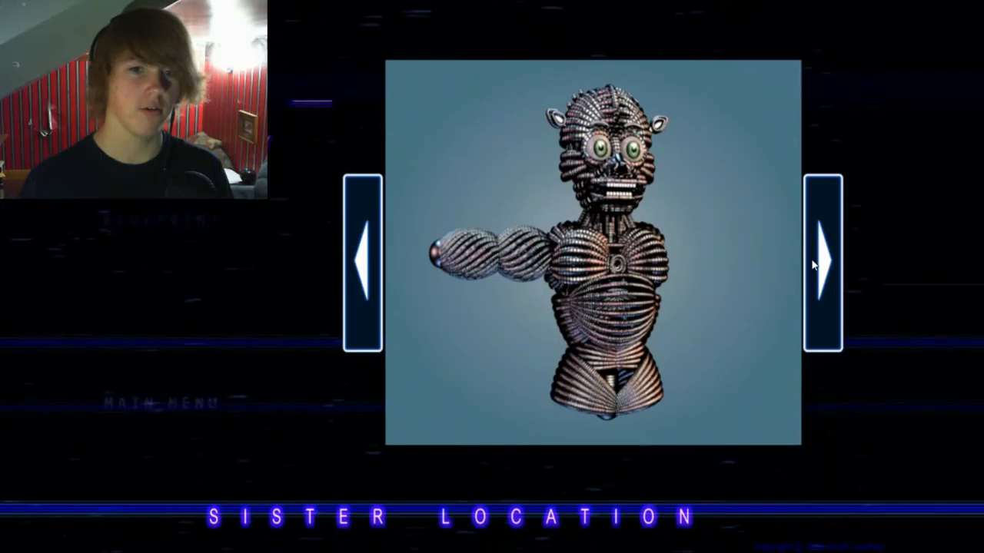
{"action": "left_click", "coordinate": [822, 264]}
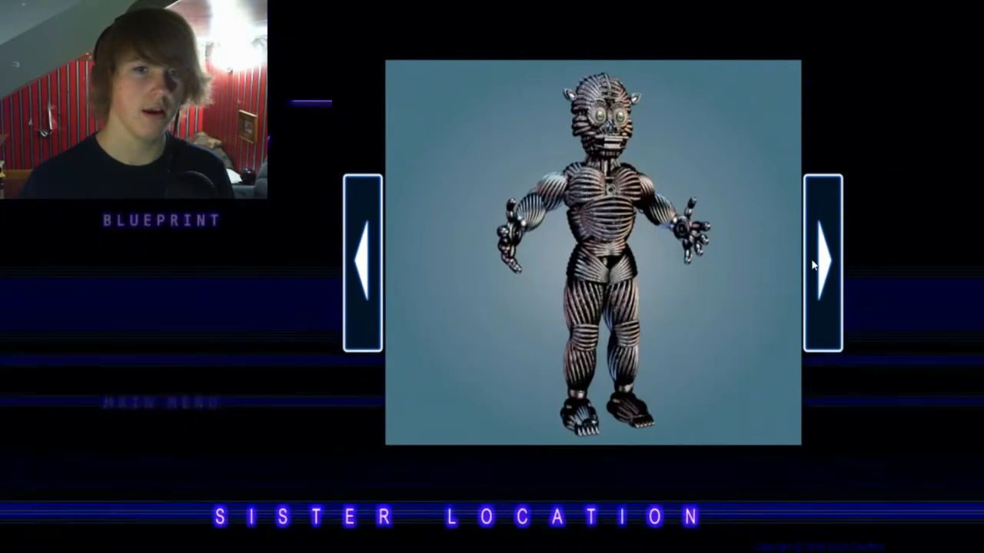
{"action": "left_click", "coordinate": [822, 264]}
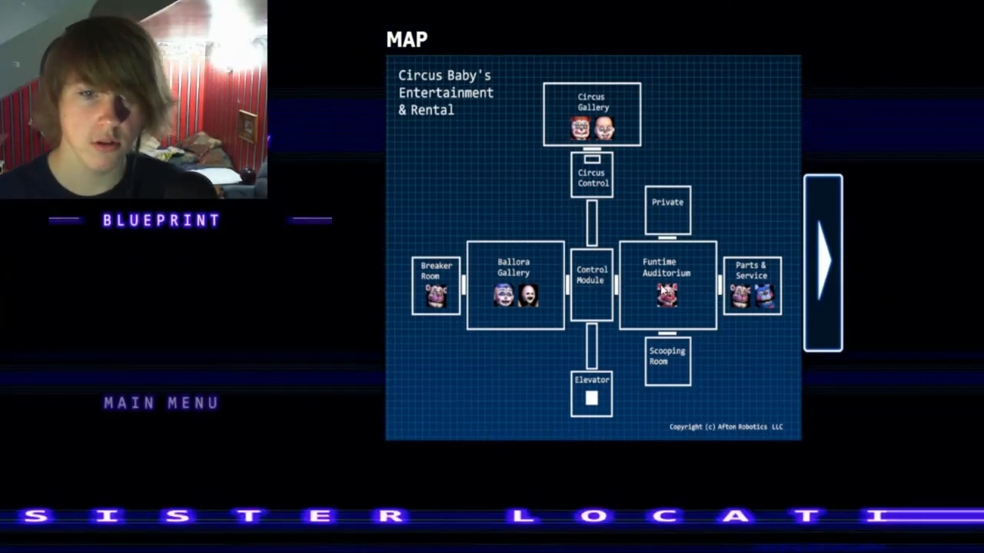
Advance from the facility map to the Funtime Foxy character render
{"action": "left_click", "coordinate": [824, 263]}
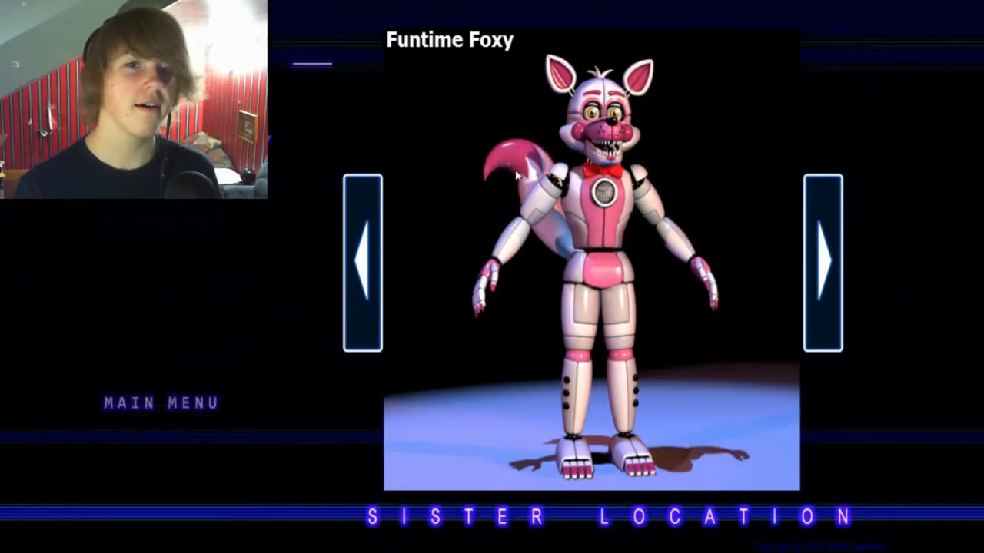